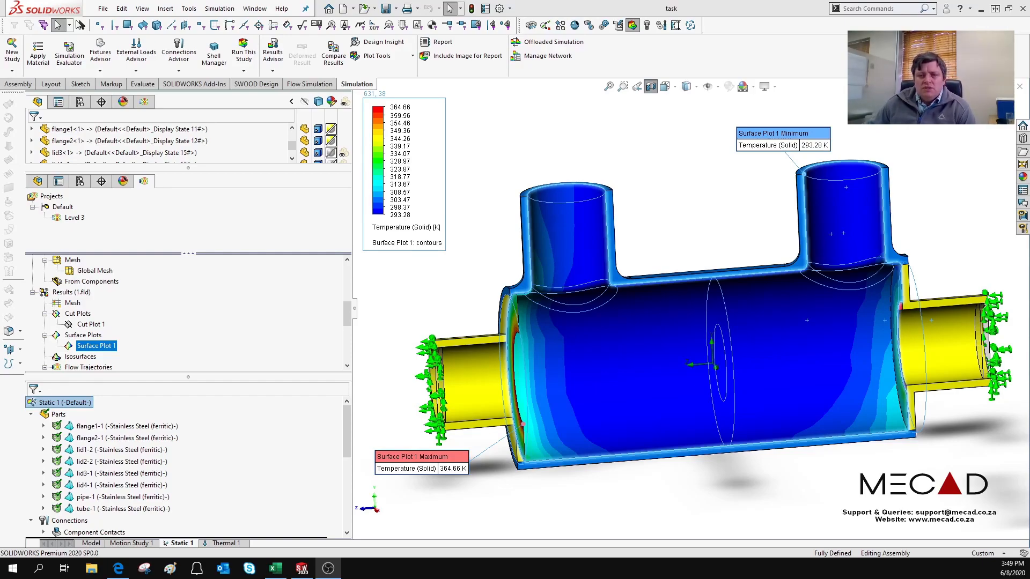
mouse_move(629, 485)
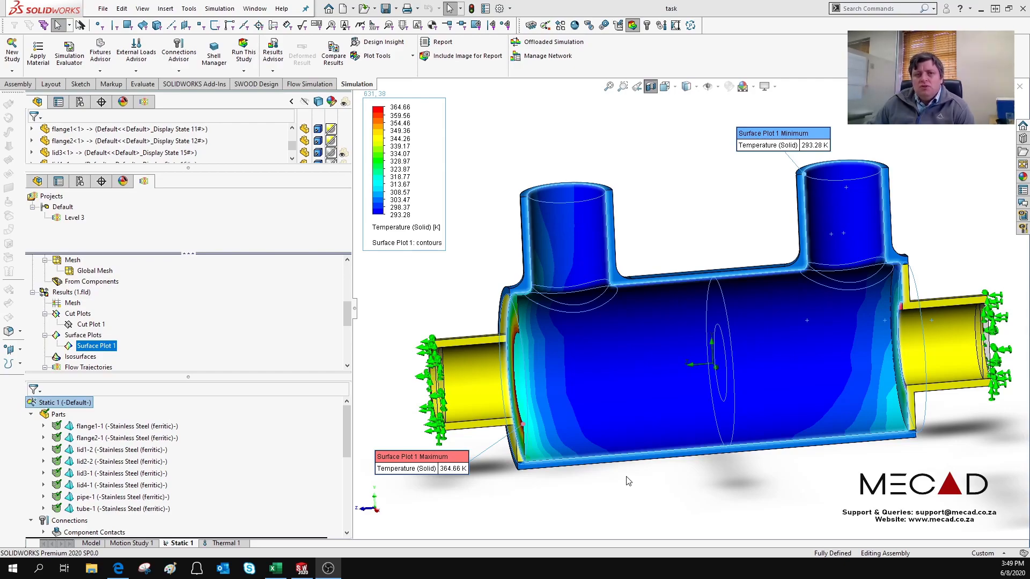
mouse_move(444, 474)
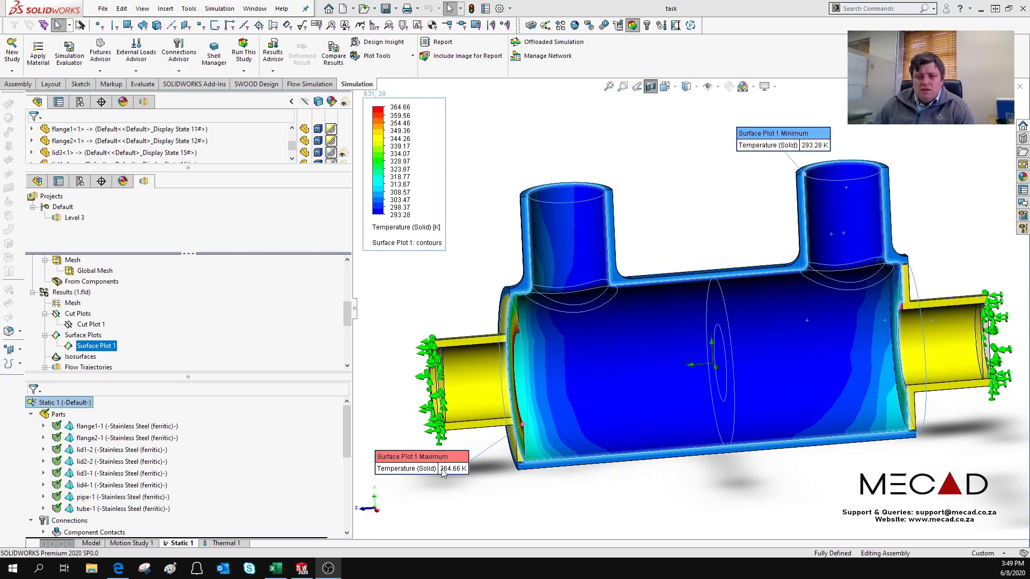
Step: Export the Flow Simulation results to the Static 1 study and acknowledge the completion message
left_click(673, 327)
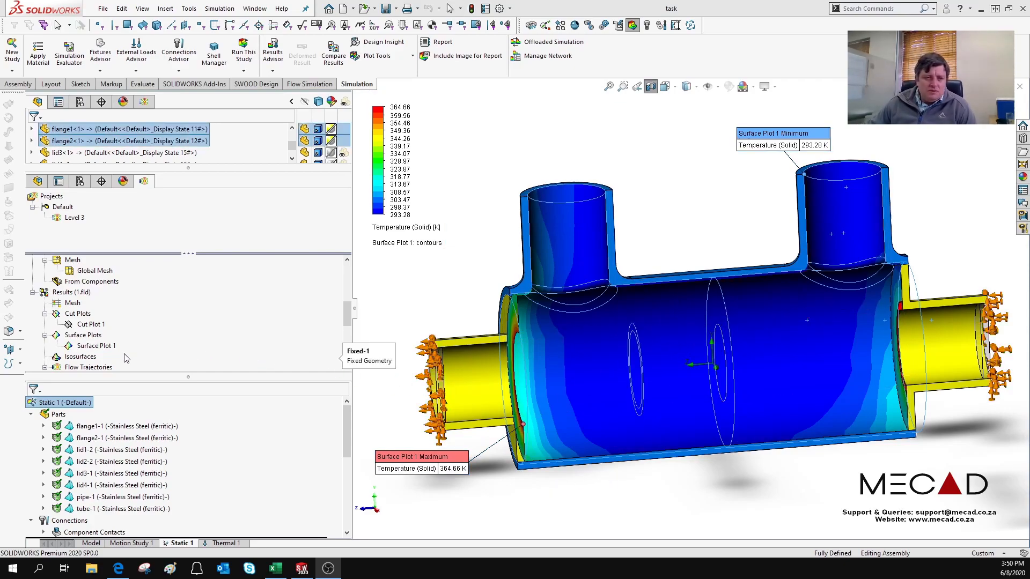
left_click(95, 345)
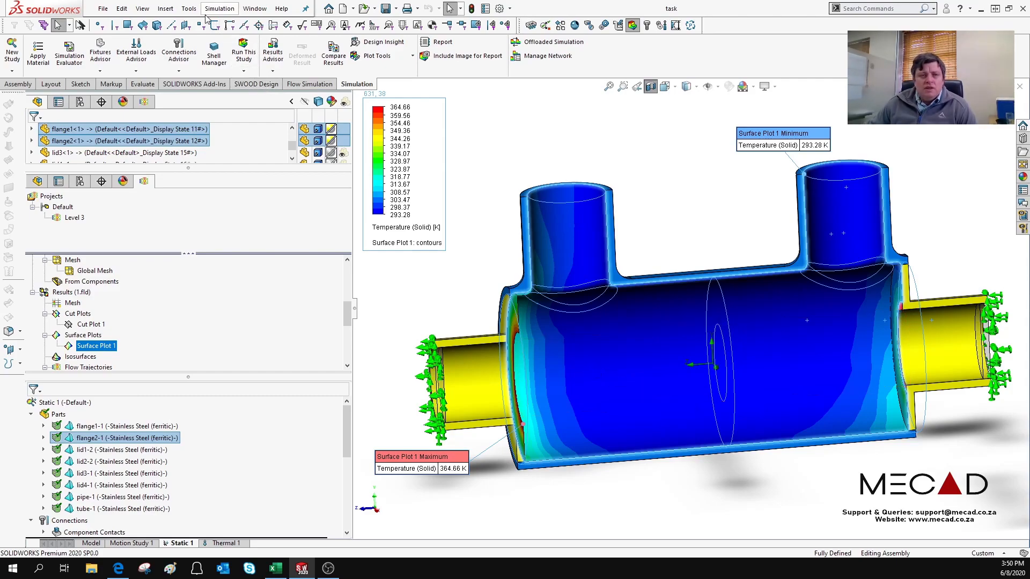
left_click(188, 9)
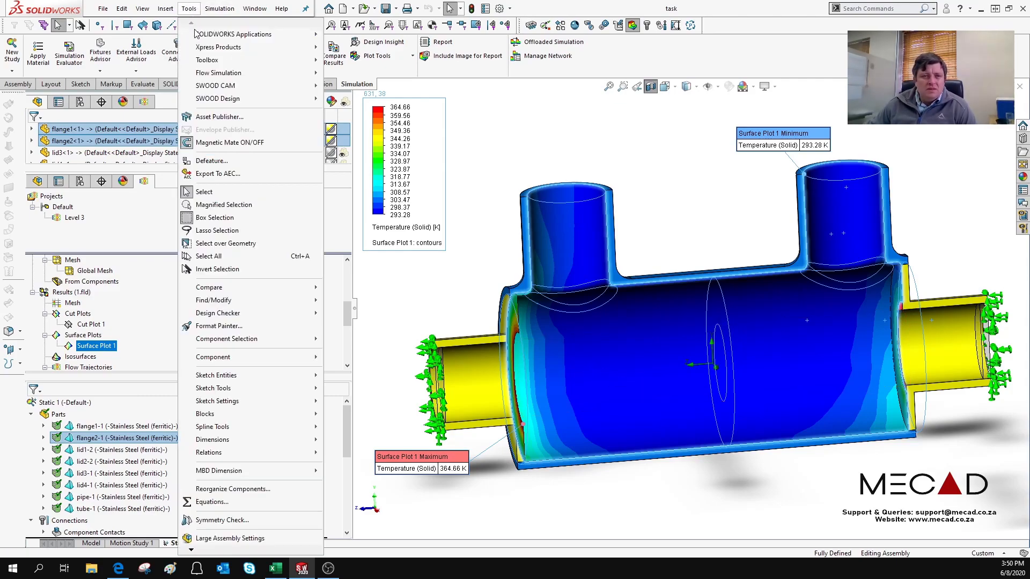
left_click(218, 72)
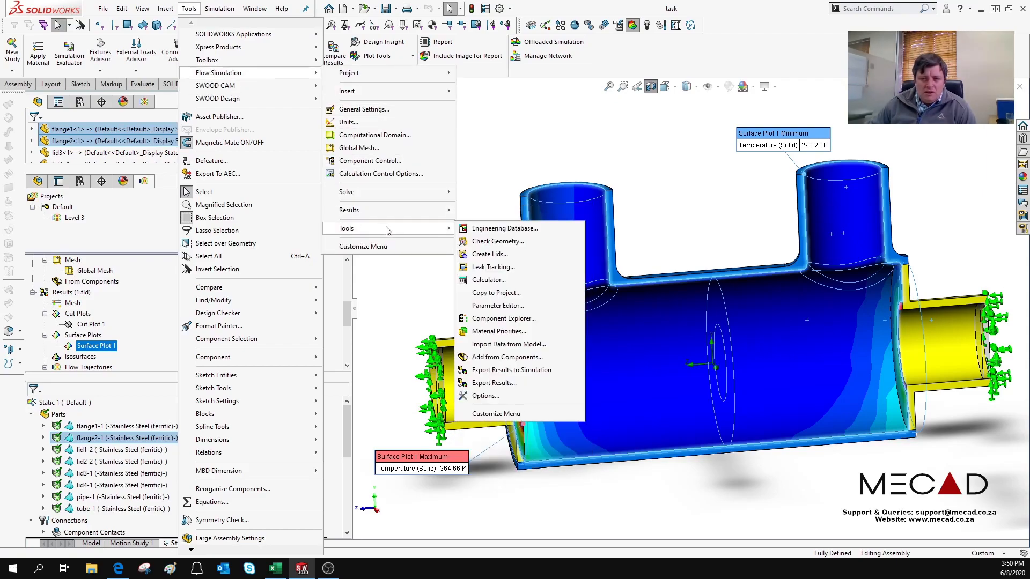
mouse_move(513, 370)
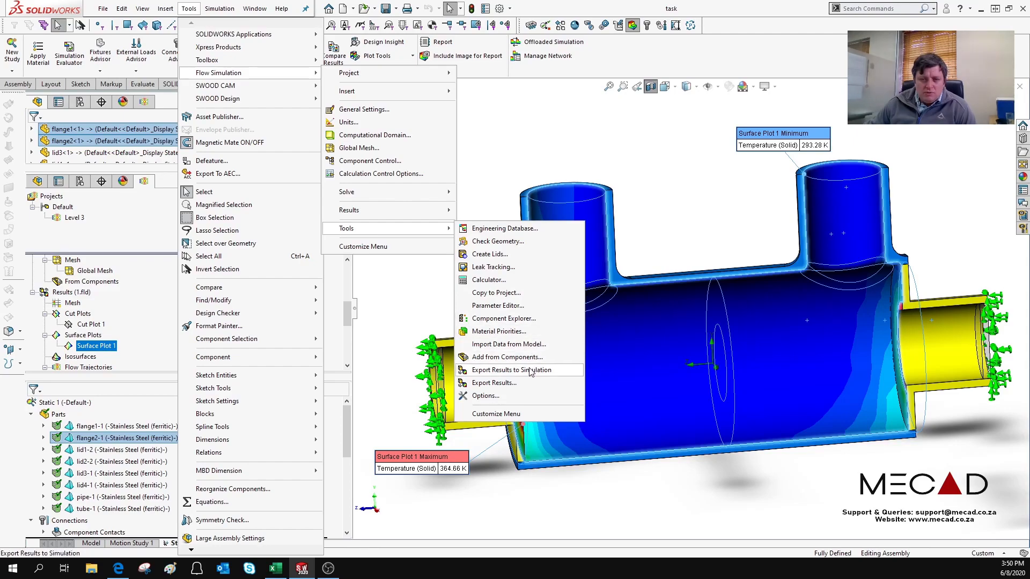
left_click(511, 370)
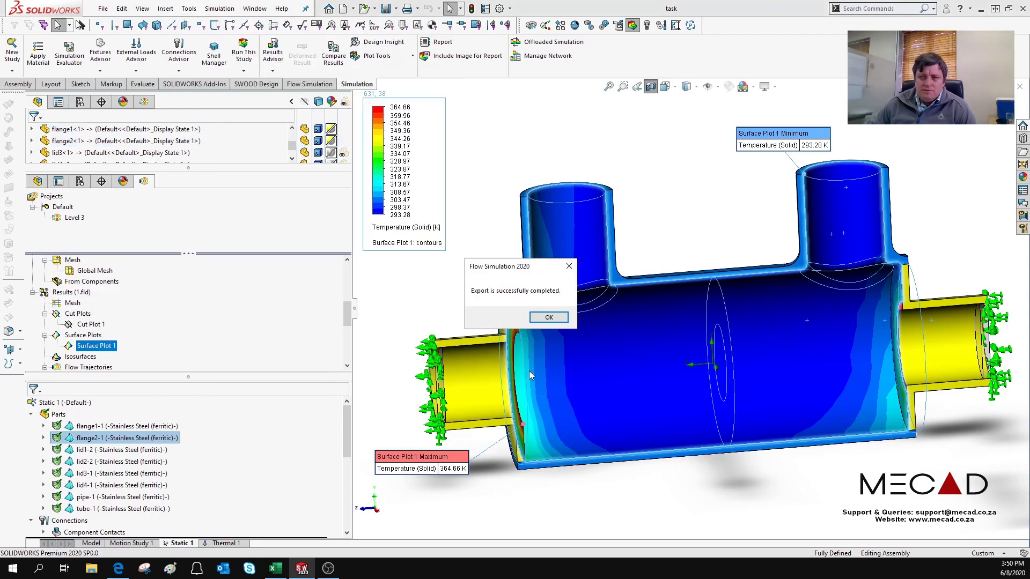
mouse_move(531, 376)
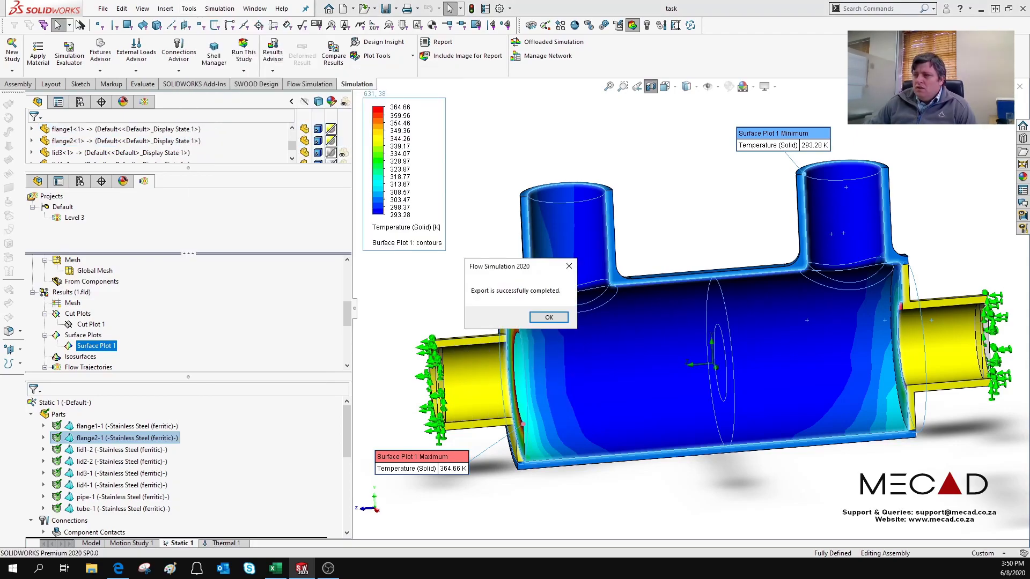
mouse_move(589, 317)
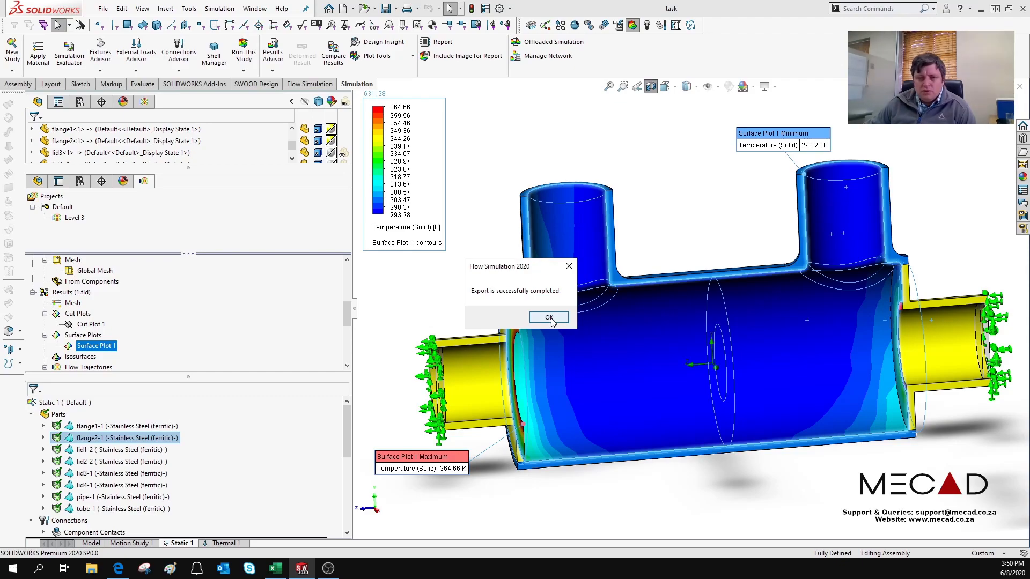
left_click(550, 317)
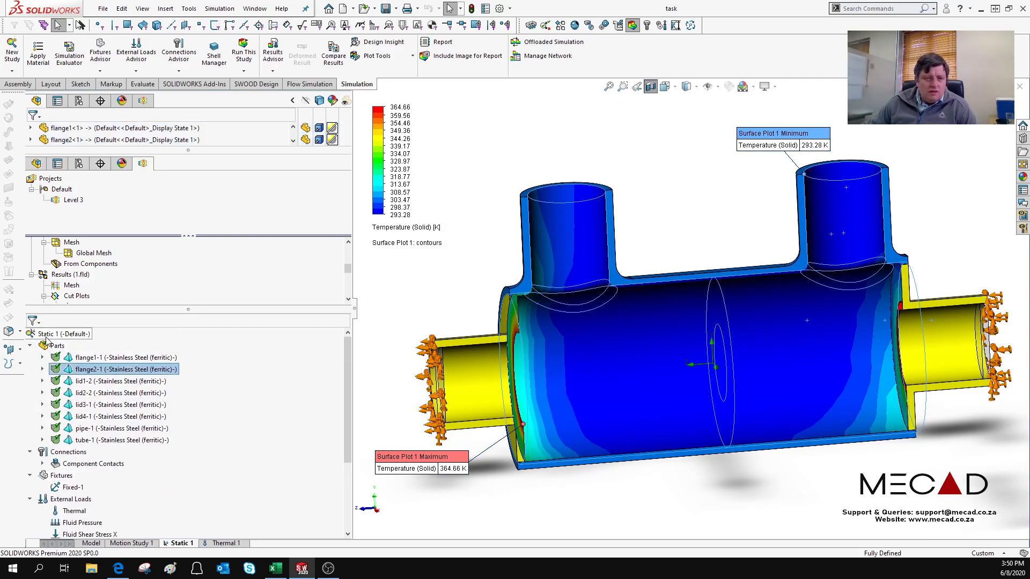
Step: Confirm in Static 1 properties that temperatures and fluid pressures come from Flow Simulation results
right_click(59, 333)
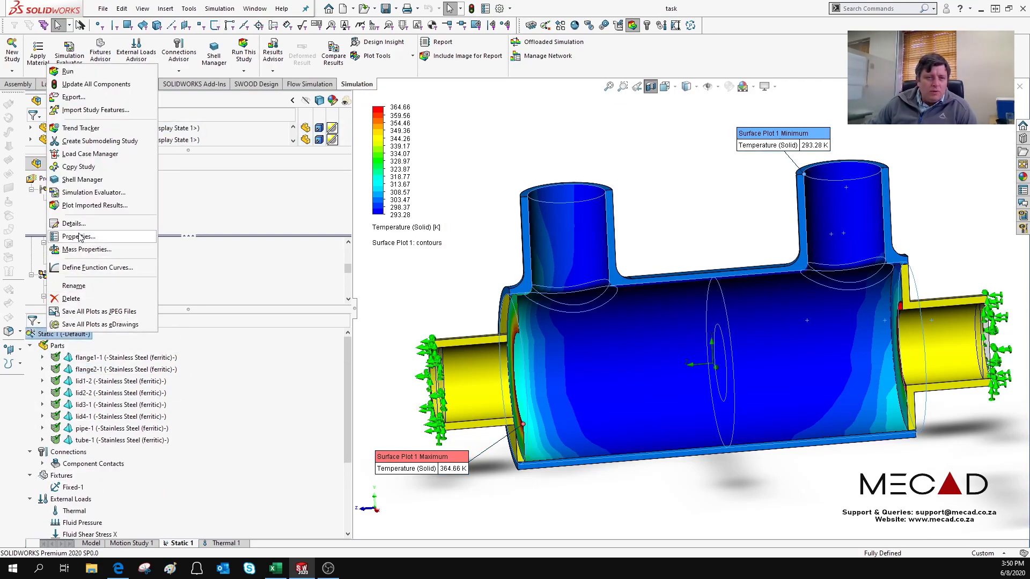
left_click(77, 236)
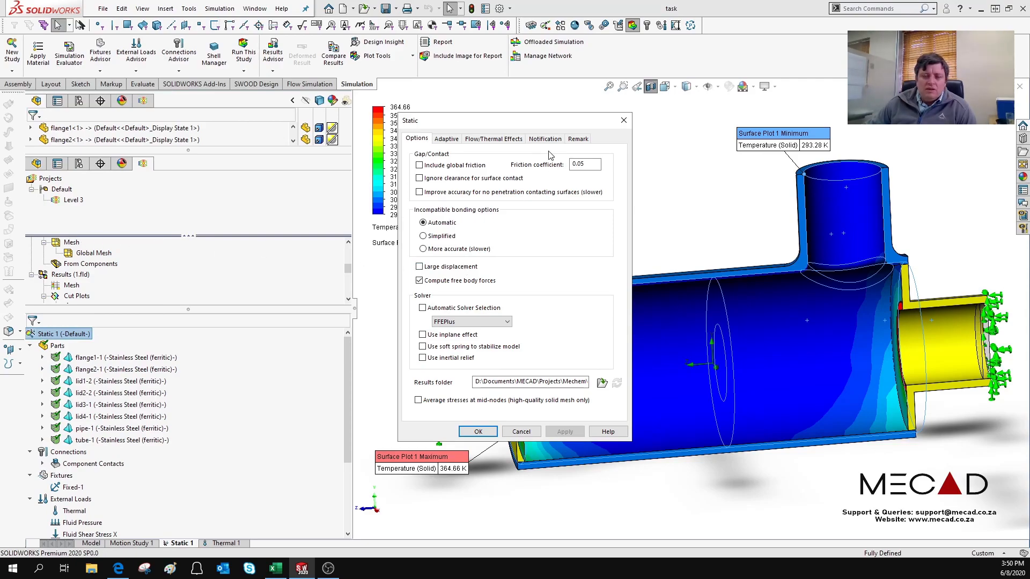
mouse_move(493, 139)
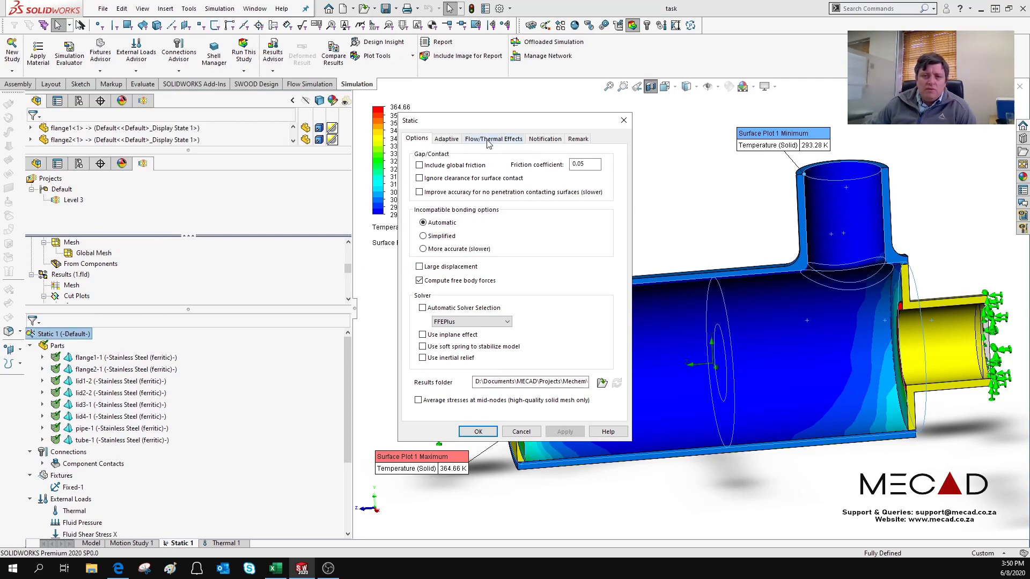
left_click(493, 139)
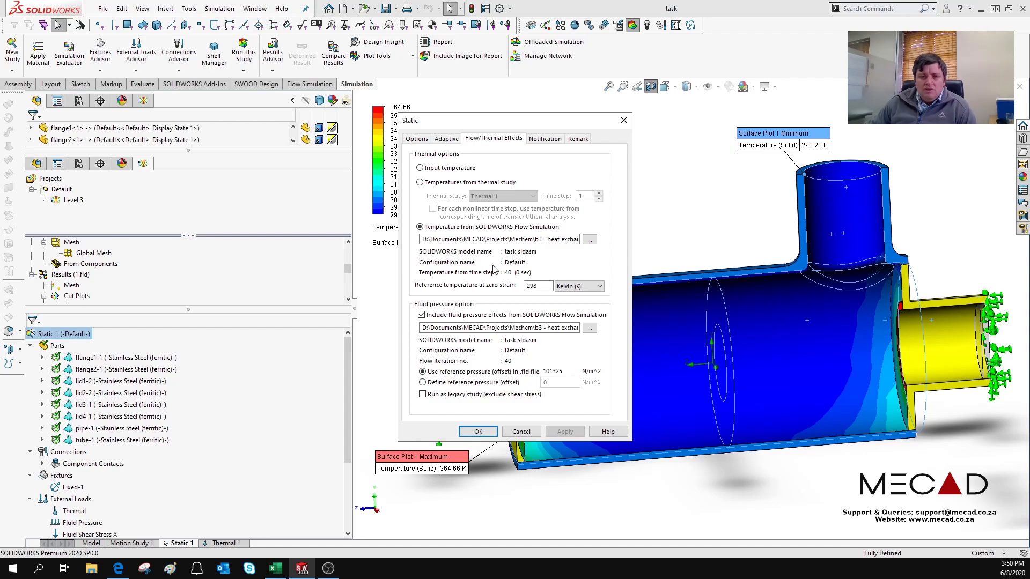
mouse_move(530, 235)
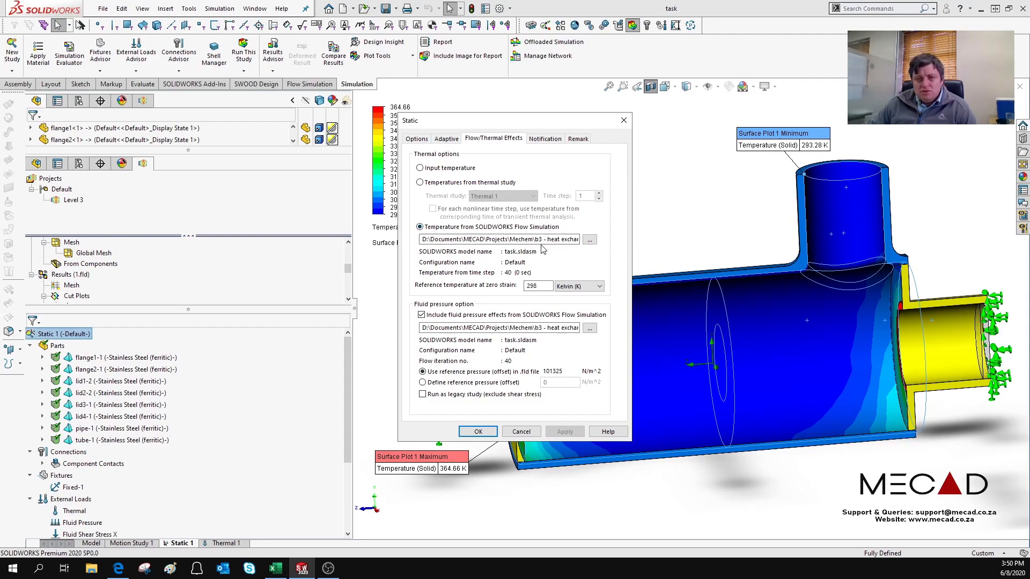
mouse_move(548, 274)
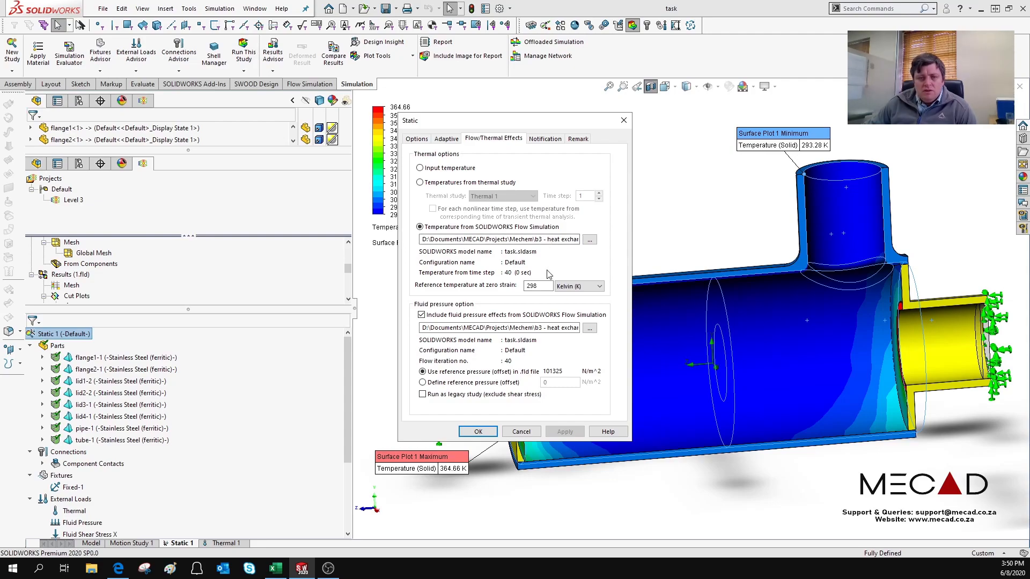
mouse_move(463, 328)
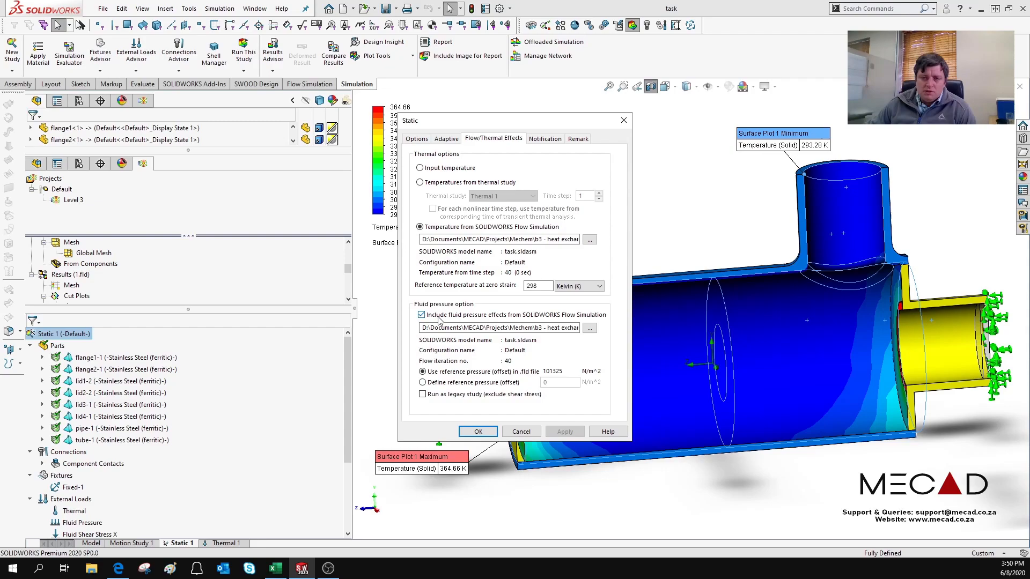
left_click(477, 432)
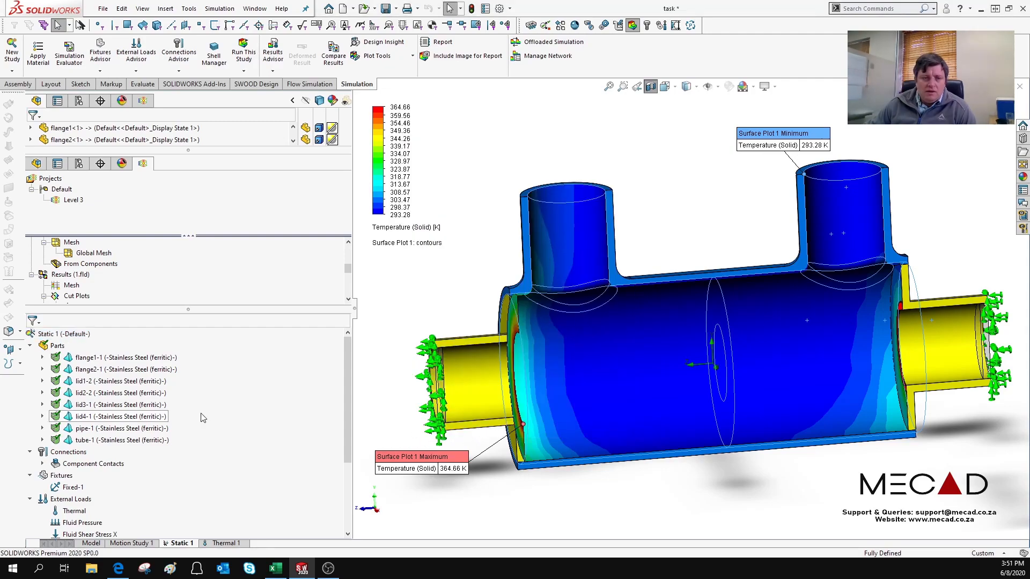
Step: Show the imported Thermal load under External Loads as a plot on the heat exchanger
scroll("down", 3)
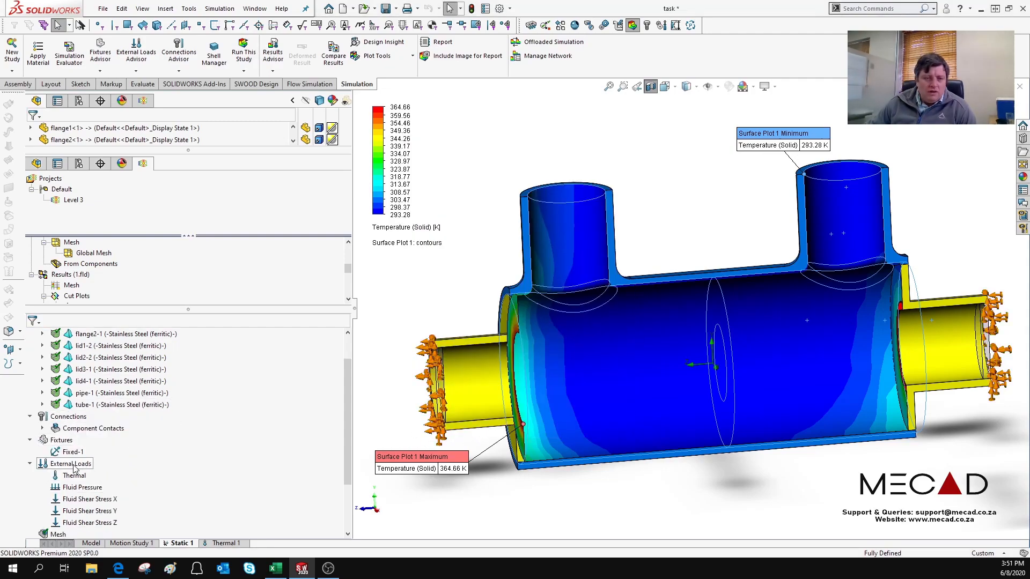
scroll("down", 3)
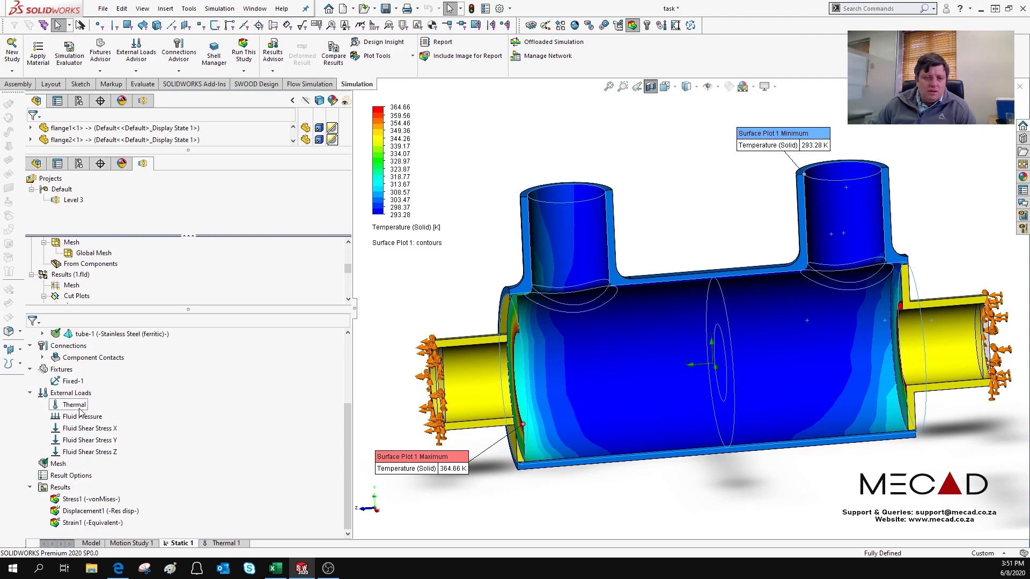
right_click(73, 404)
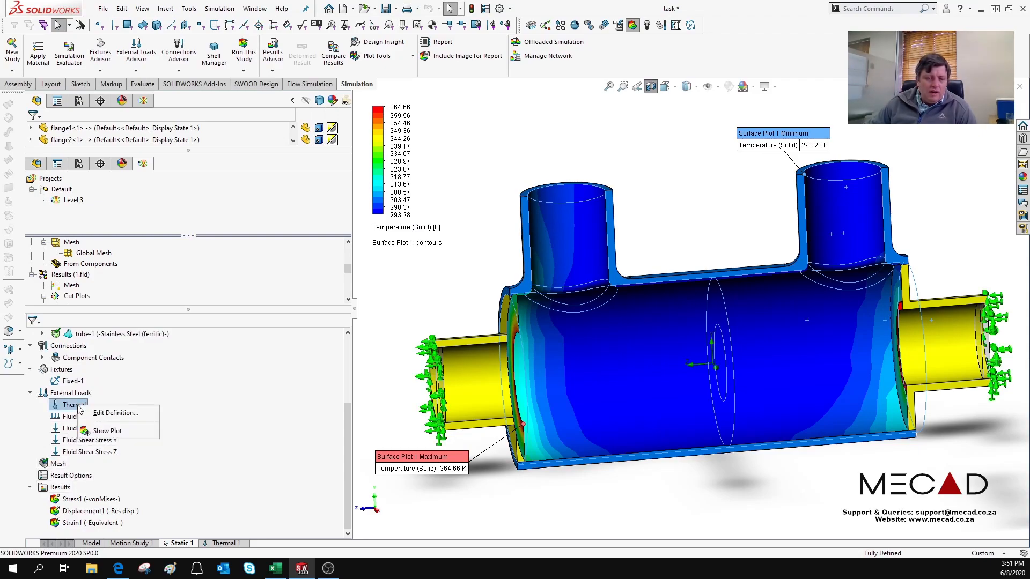
mouse_move(101, 412)
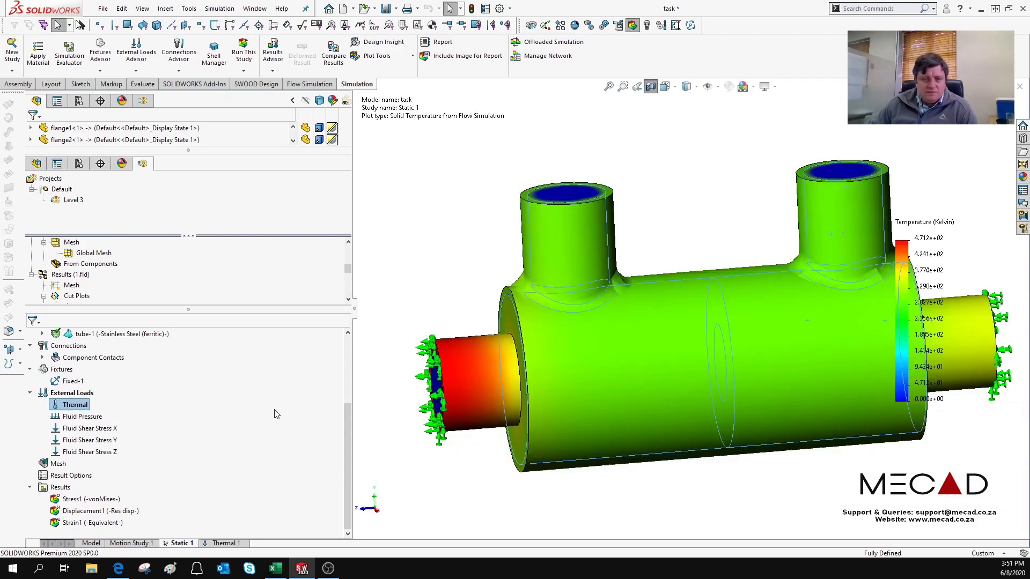
mouse_move(669, 355)
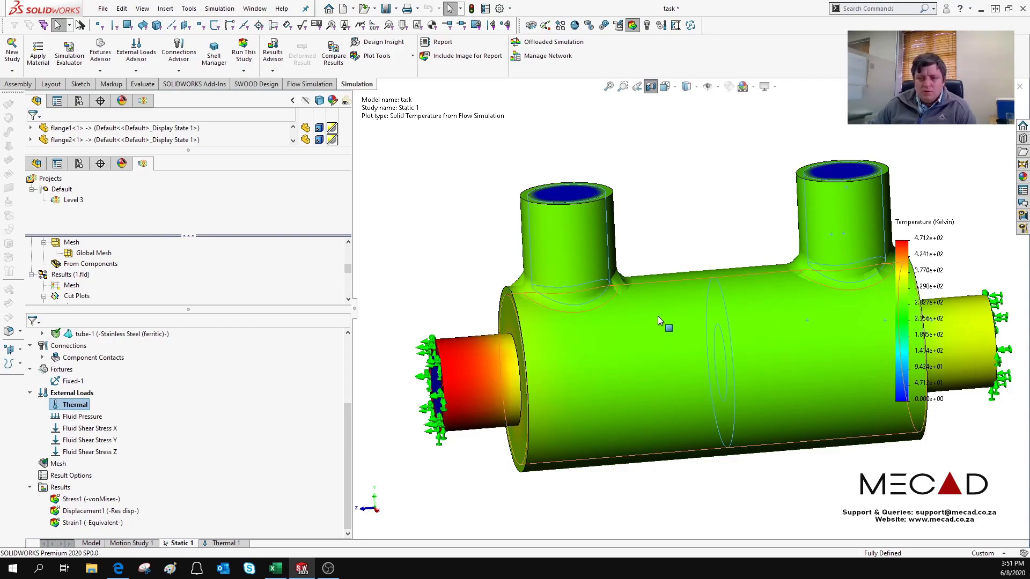
mouse_move(652, 303)
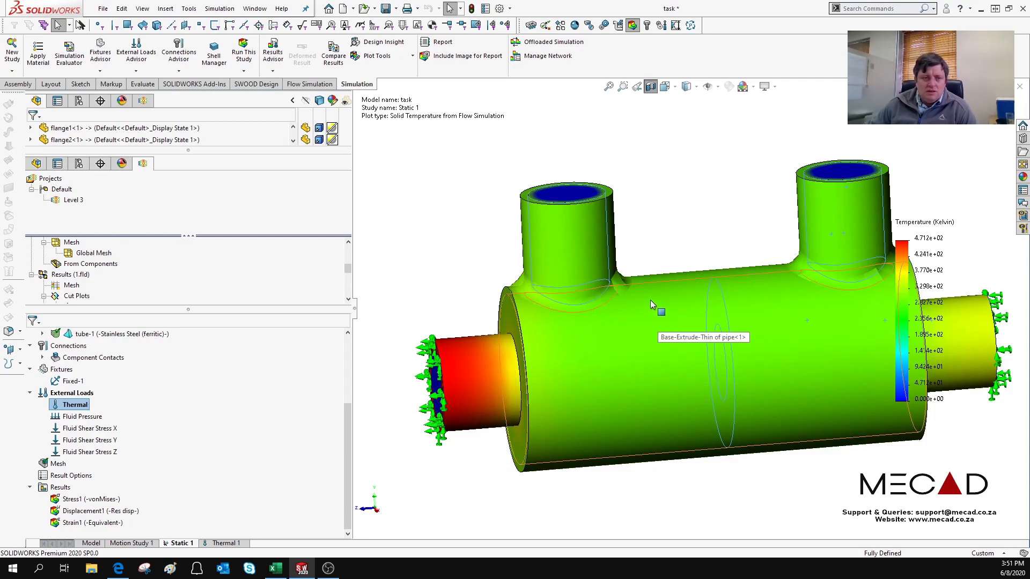
mouse_move(630, 299)
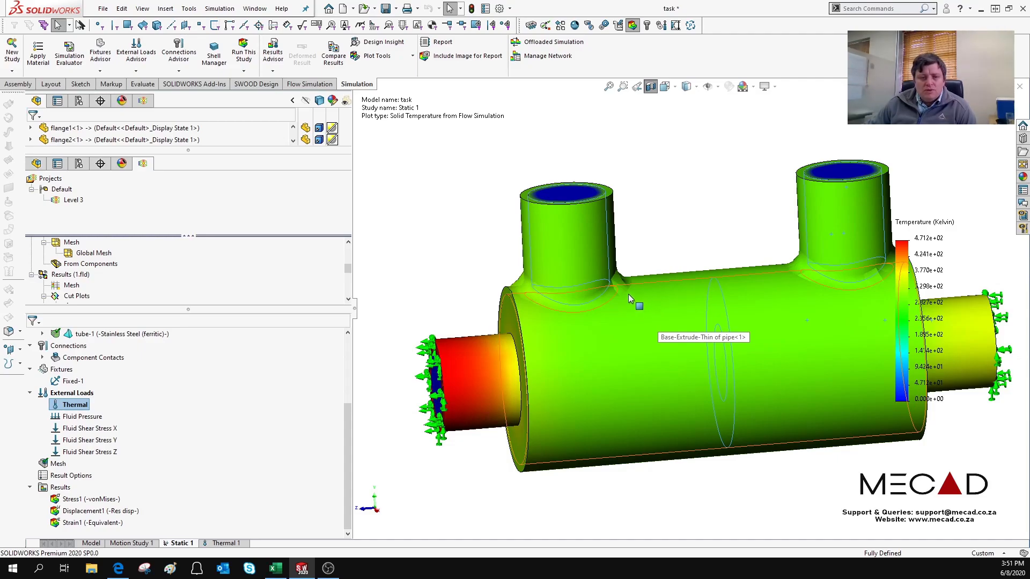